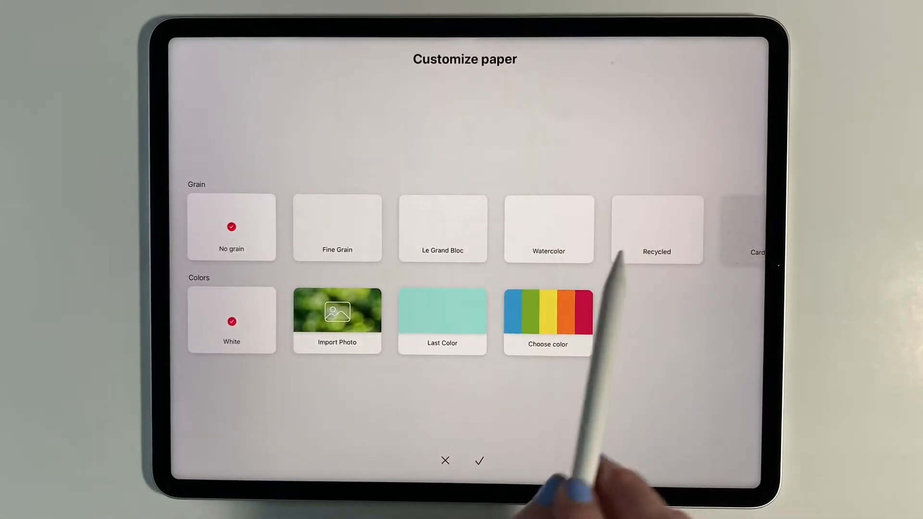
Browse the paper colours and add a custom pale pink paper tint
{"action": "scroll", "scroll_direction": "left", "scroll_amount": 3}
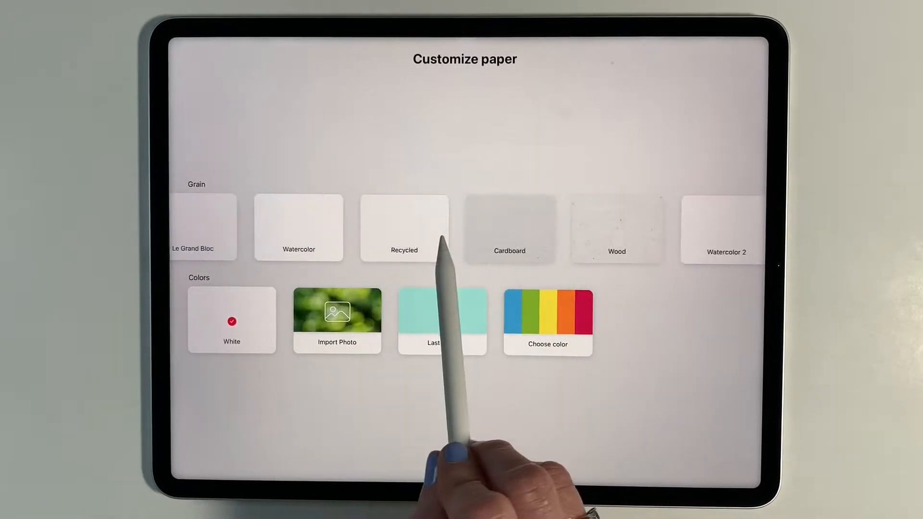
{"action": "scroll", "scroll_direction": "left", "scroll_amount": 3}
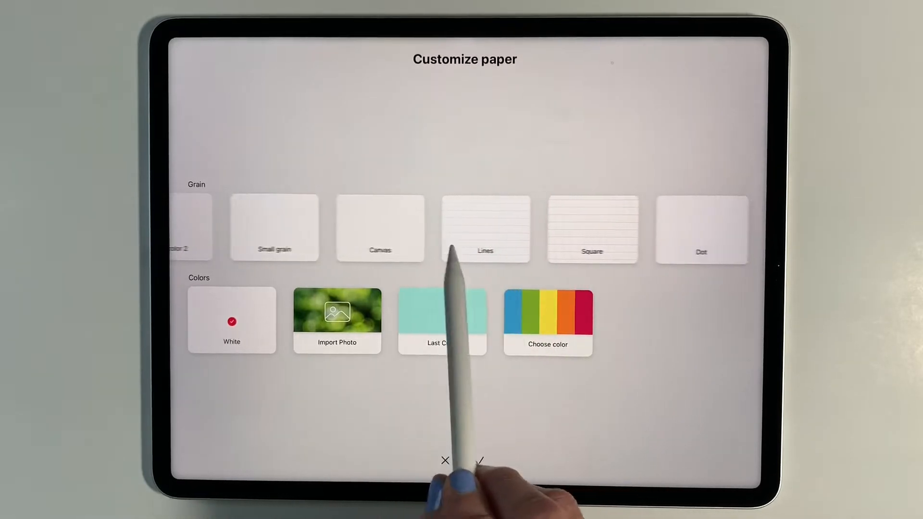
{"action": "scroll", "scroll_direction": "left", "scroll_amount": 3}
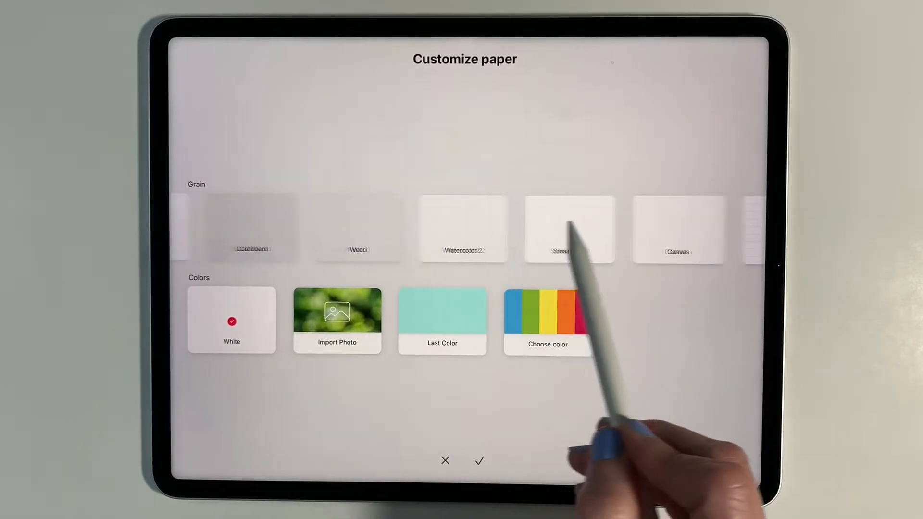
{"action": "scroll", "scroll_direction": "left", "scroll_amount": 3}
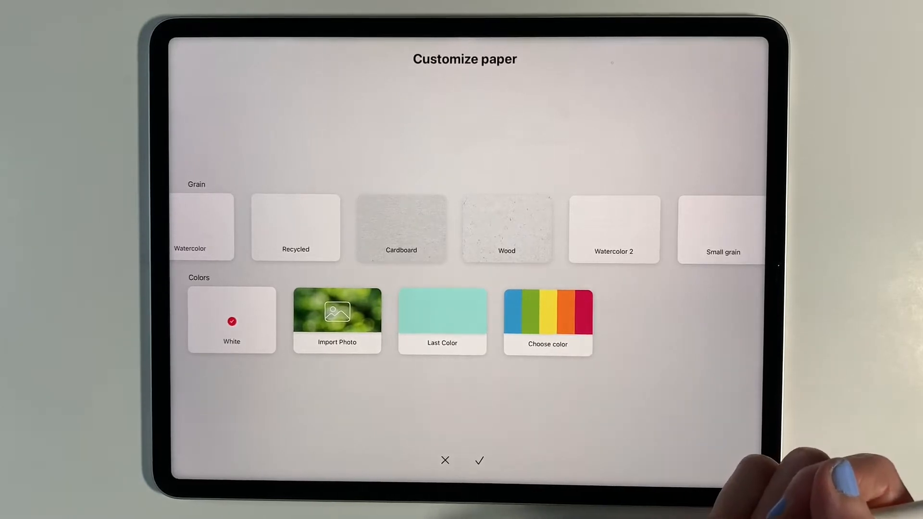
{"action": "mouse_move", "coordinate": [548, 341]}
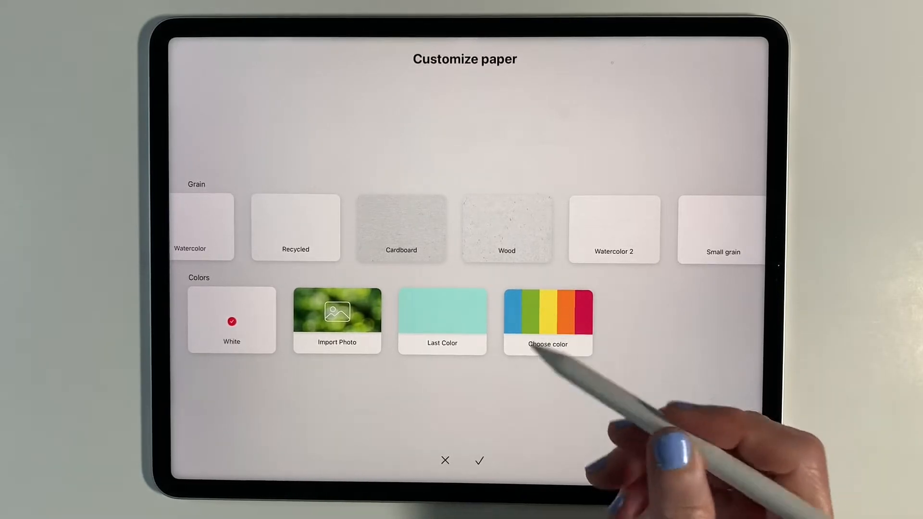
{"action": "left_click", "coordinate": [547, 322]}
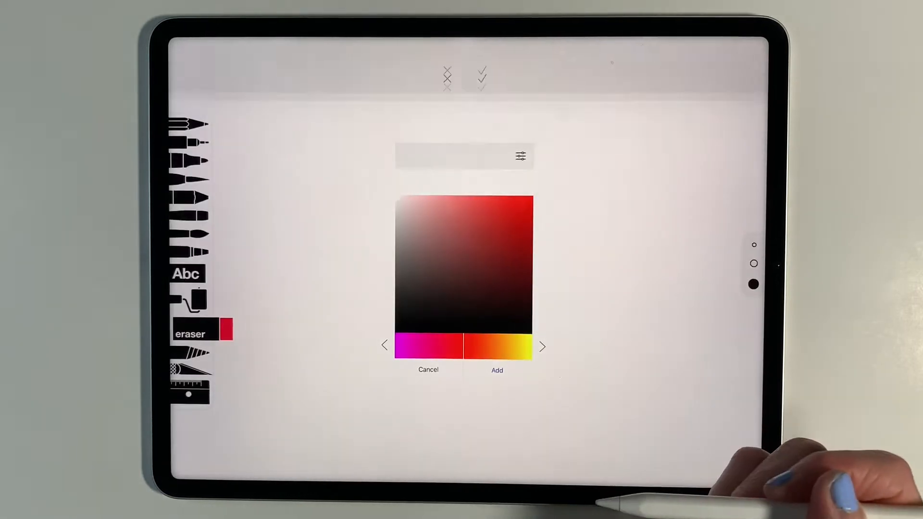
{"action": "left_click", "coordinate": [497, 370]}
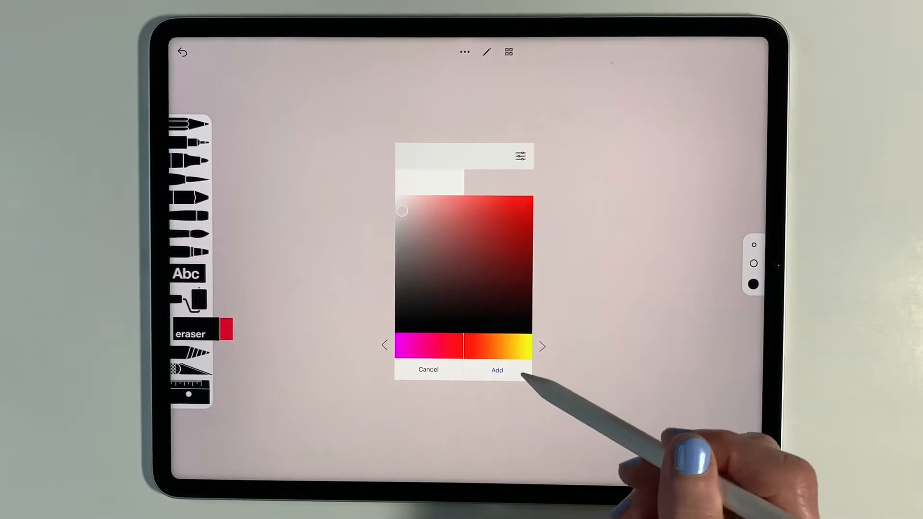
{"action": "left_click", "coordinate": [428, 369]}
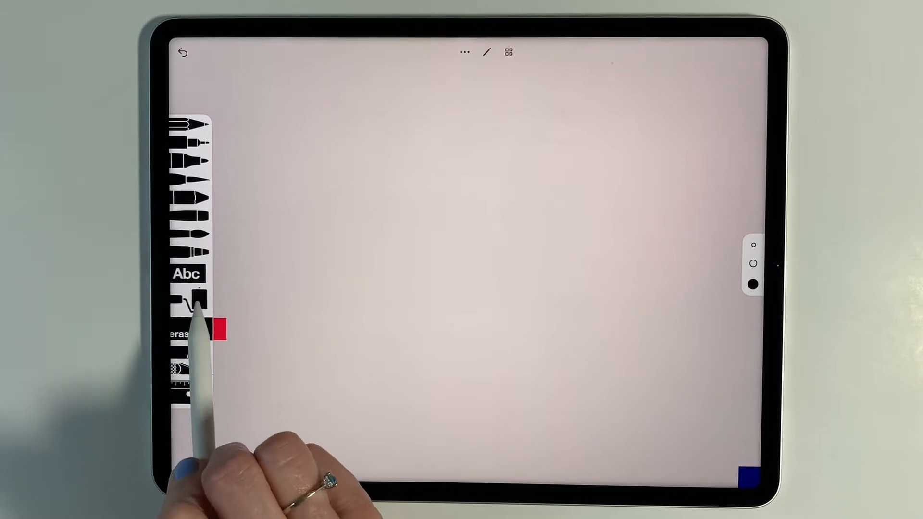
Flood the canvas with dark blue using the paint roller, then undo the fill
{"action": "left_click", "coordinate": [219, 330]}
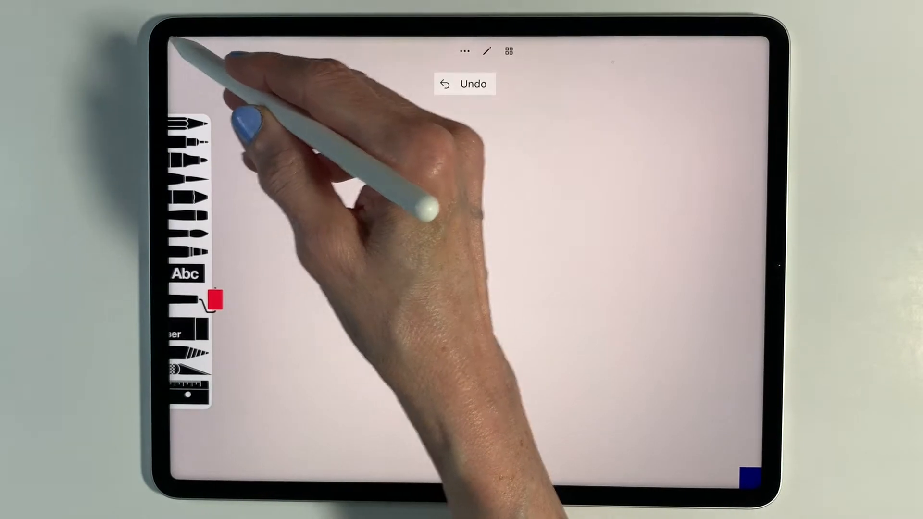
{"action": "left_click", "coordinate": [464, 84]}
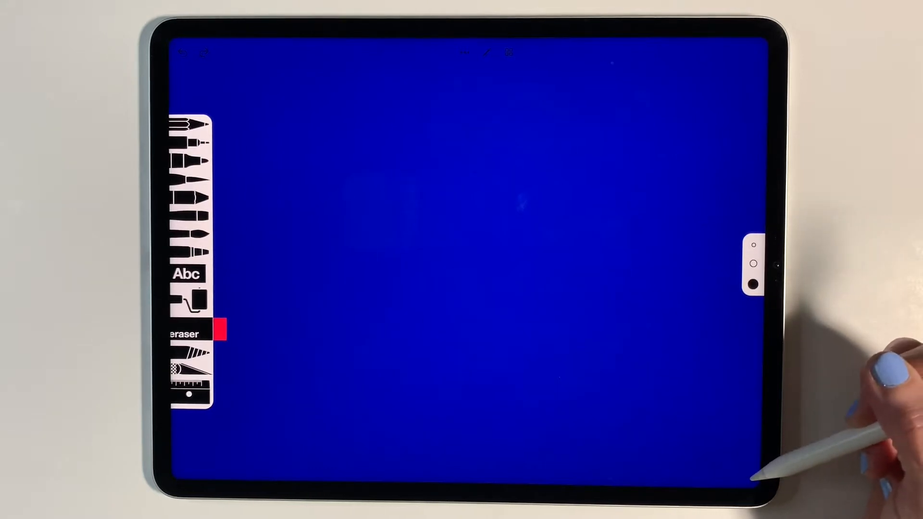
Reopen the paint roller to browse blue fill shades and textures
{"action": "left_click", "coordinate": [755, 264]}
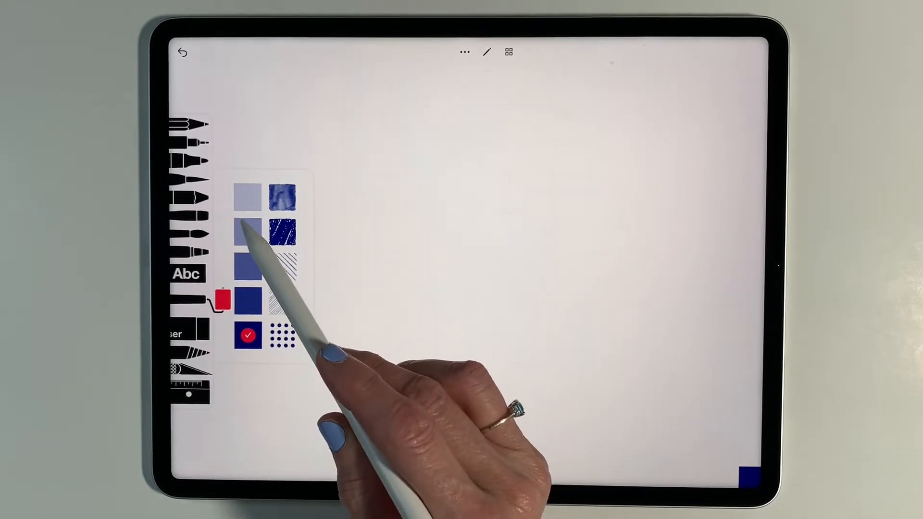
Choose the mottled watercolour texture as the roller fill
{"action": "left_click", "coordinate": [283, 197]}
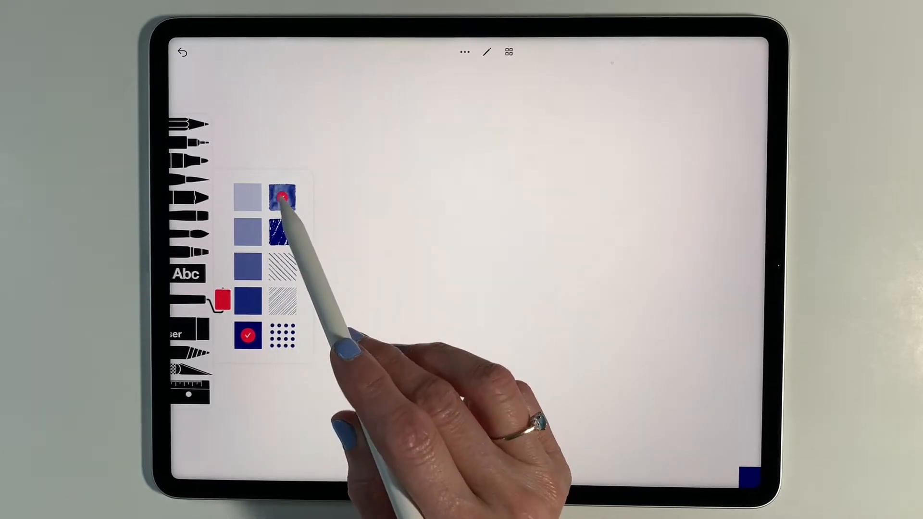
{"action": "left_click", "coordinate": [282, 198]}
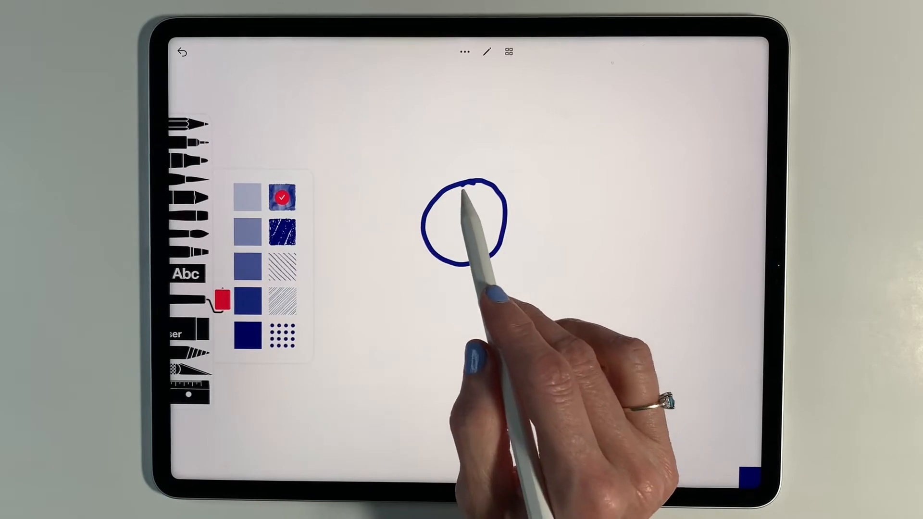
{"action": "mouse_move", "coordinate": [471, 236]}
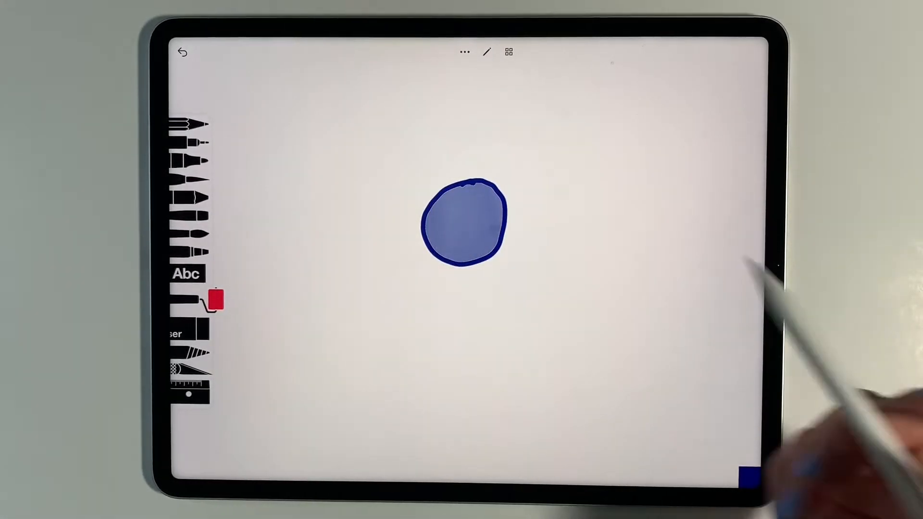
{"action": "mouse_move", "coordinate": [500, 277]}
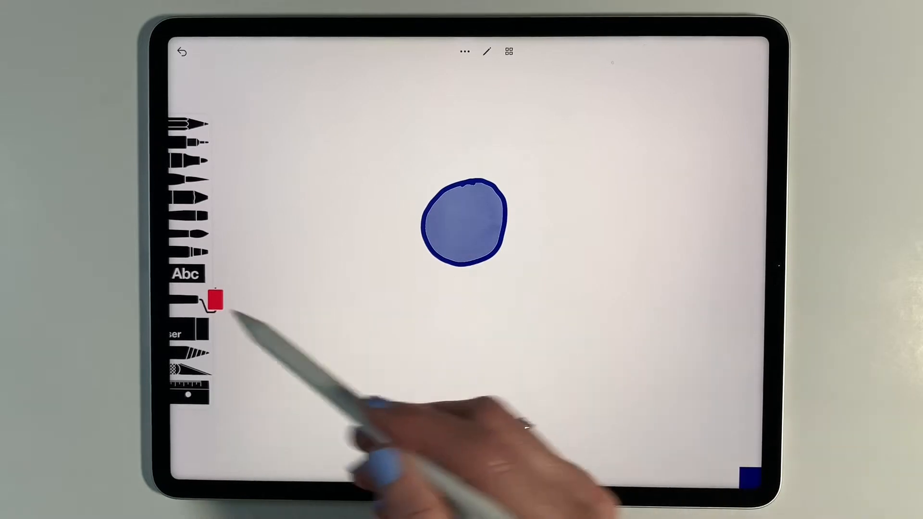
{"action": "left_click", "coordinate": [217, 300]}
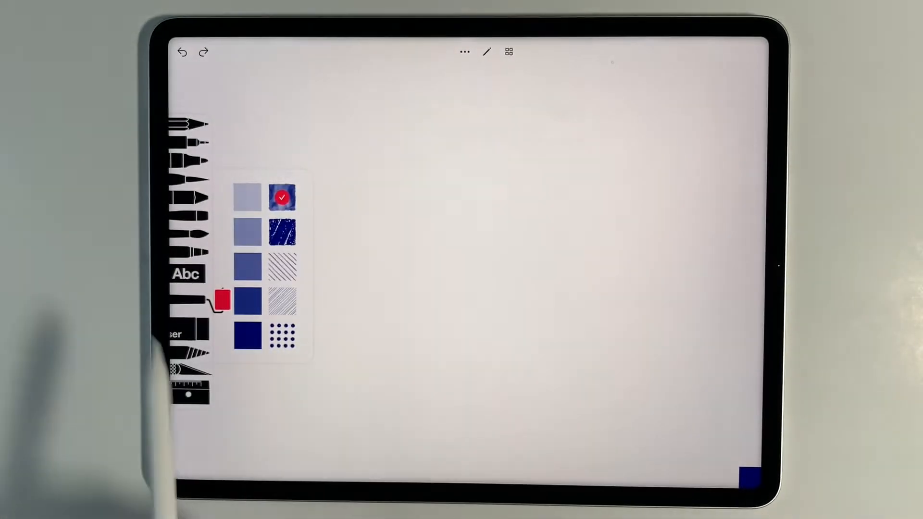
Choose a solid swatch and fill the drawn diamond with dark blue
{"action": "left_click", "coordinate": [186, 275]}
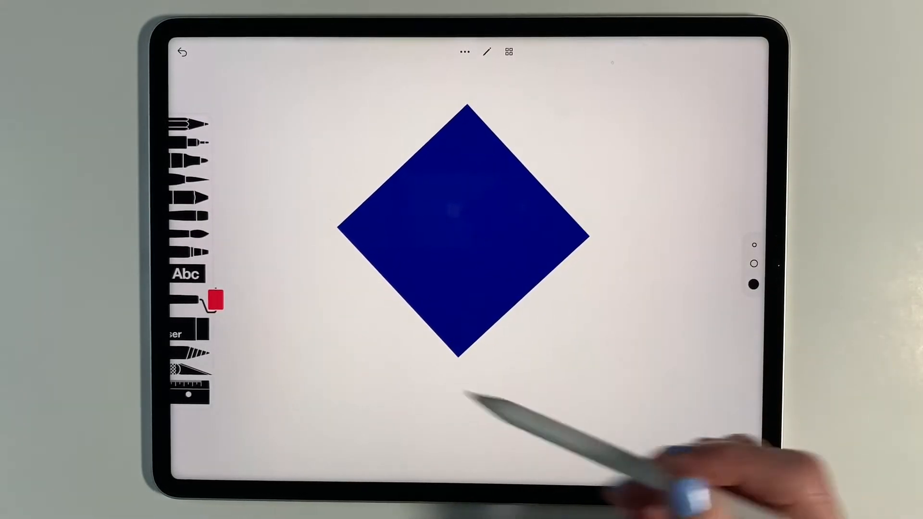
Refill the diamond with the yellow dot pattern, then clear the canvas
{"action": "left_click", "coordinate": [191, 300]}
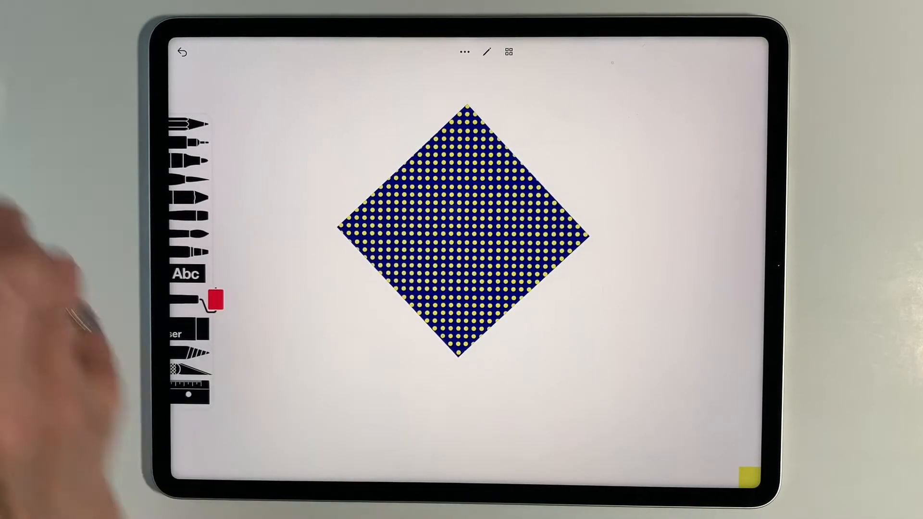
{"action": "left_click", "coordinate": [183, 53]}
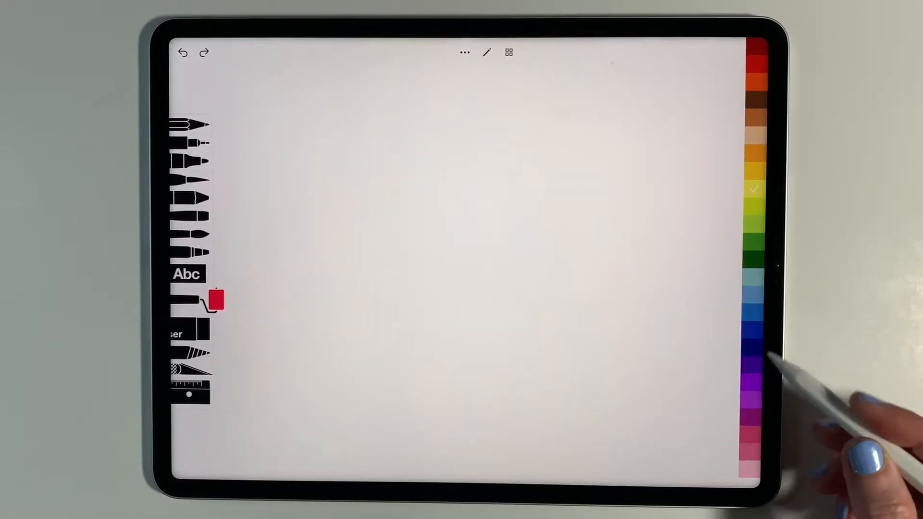
Replace the Type Here placeholder with dark blue 'HI THERE' text
{"action": "left_click", "coordinate": [186, 274]}
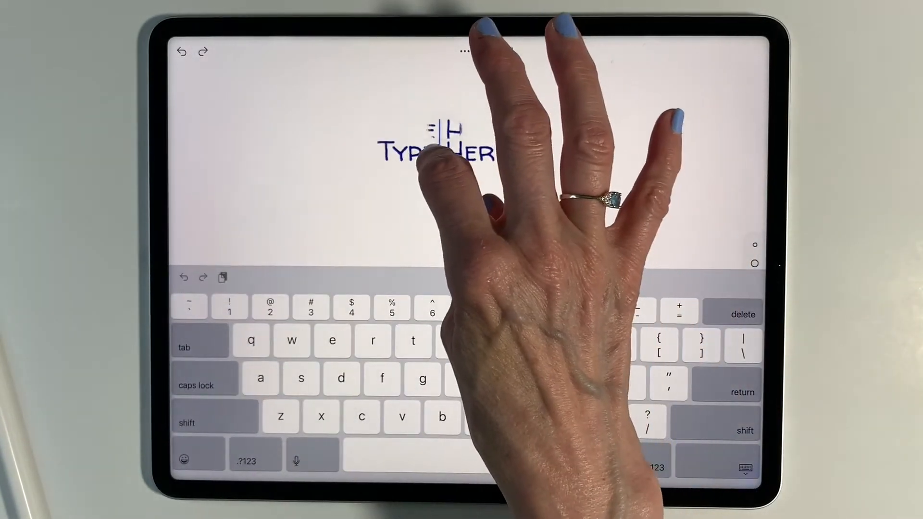
{"action": "double_click", "coordinate": [424, 153]}
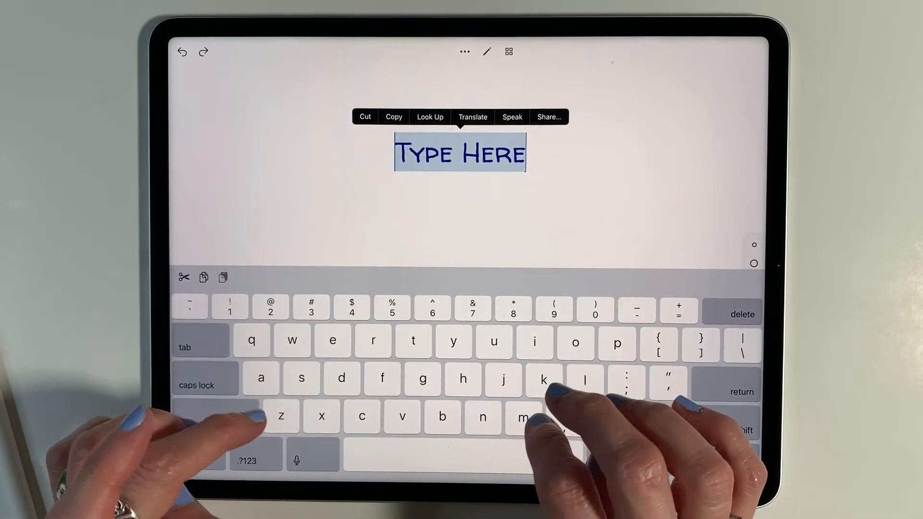
{"action": "type", "text": "HI"}
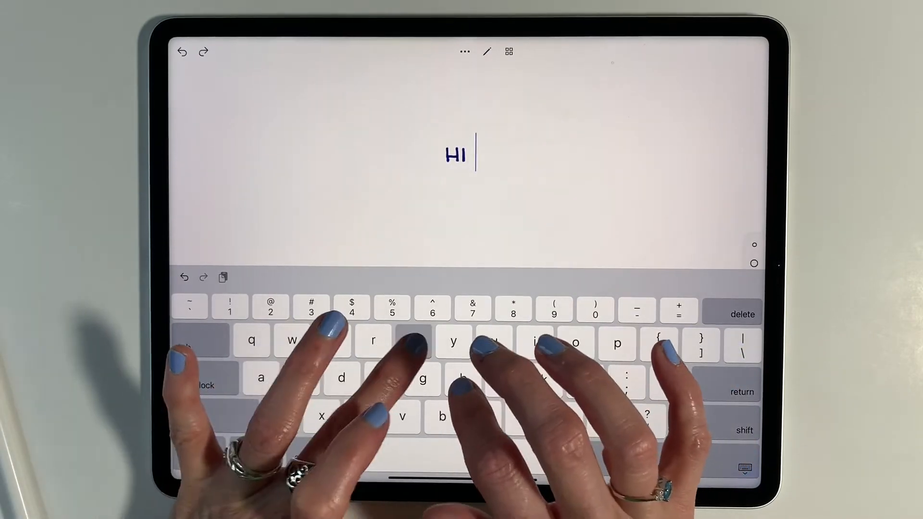
{"action": "type", "text": "THERE"}
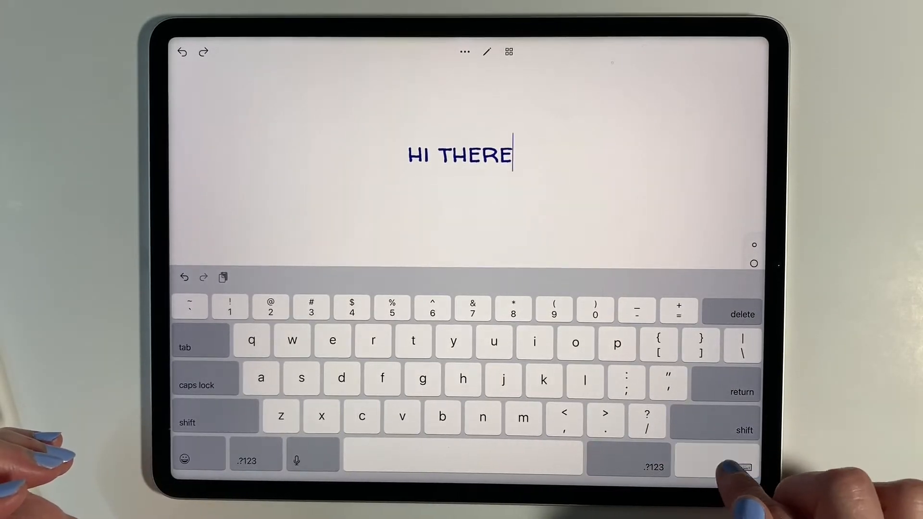
Hide the keyboard and place the enlarged 'HI THERE' text on the canvas
{"action": "left_click", "coordinate": [741, 465]}
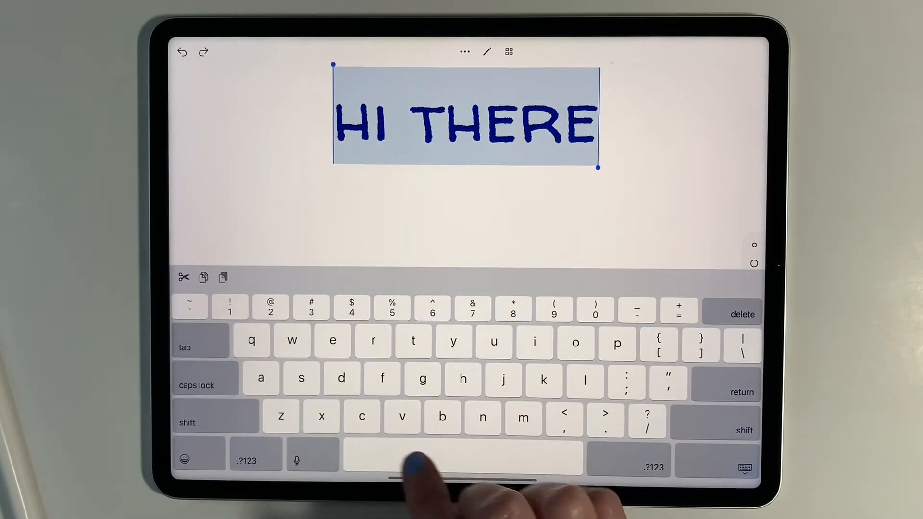
{"action": "left_click", "coordinate": [744, 467]}
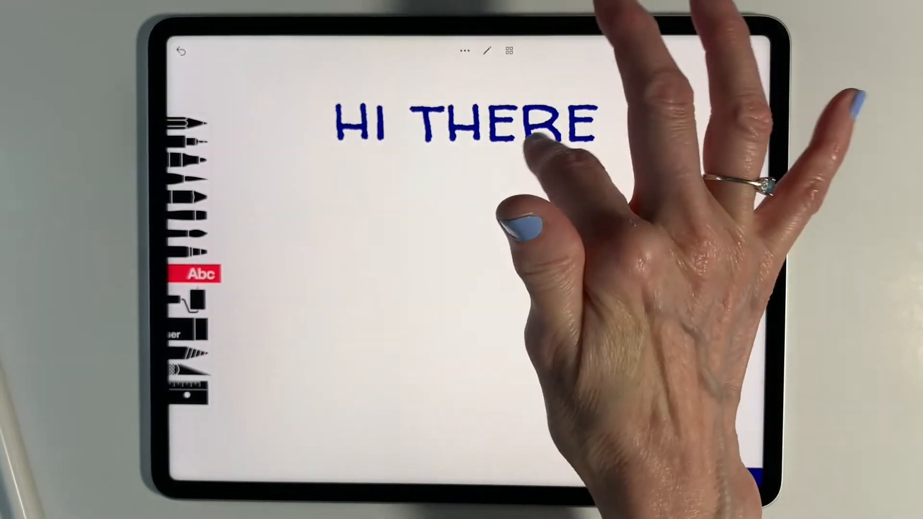
{"action": "mouse_move", "coordinate": [530, 236]}
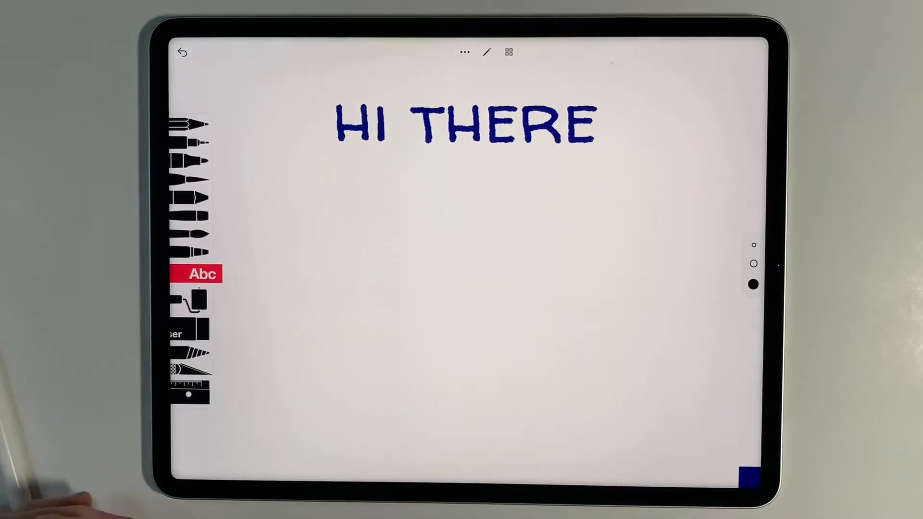
Rub part of the letter H away with the eraser
{"action": "left_click", "coordinate": [202, 274]}
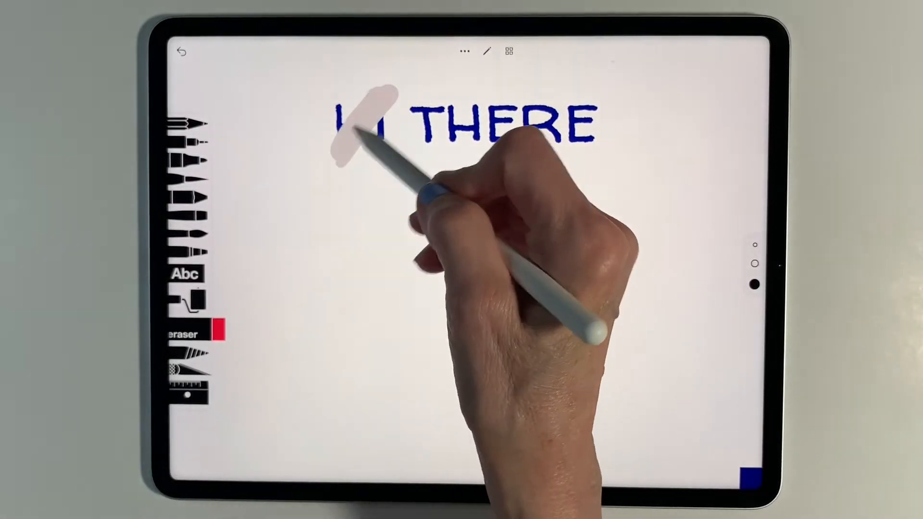
{"action": "left_click_drag", "start_coordinate": [364, 124], "coordinate": [524, 124]}
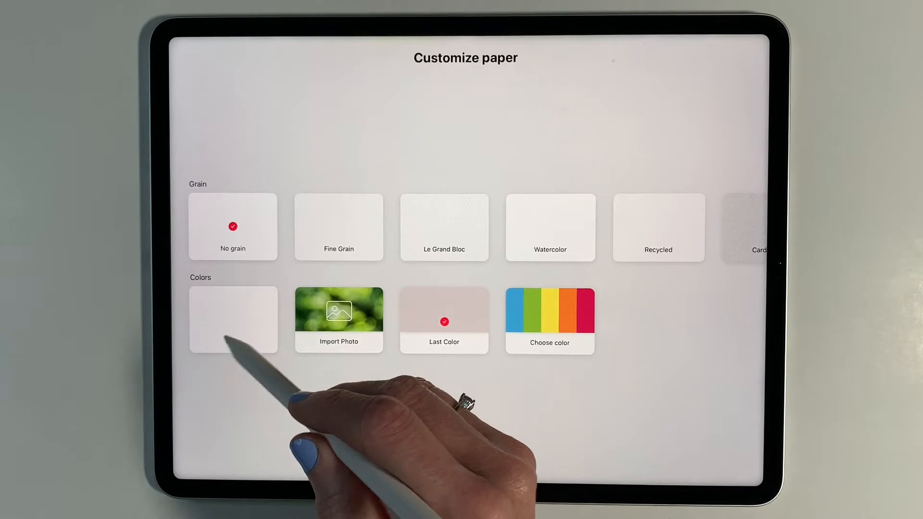
Pick the White paper tile and confirm the paper settings
{"action": "left_click", "coordinate": [233, 320]}
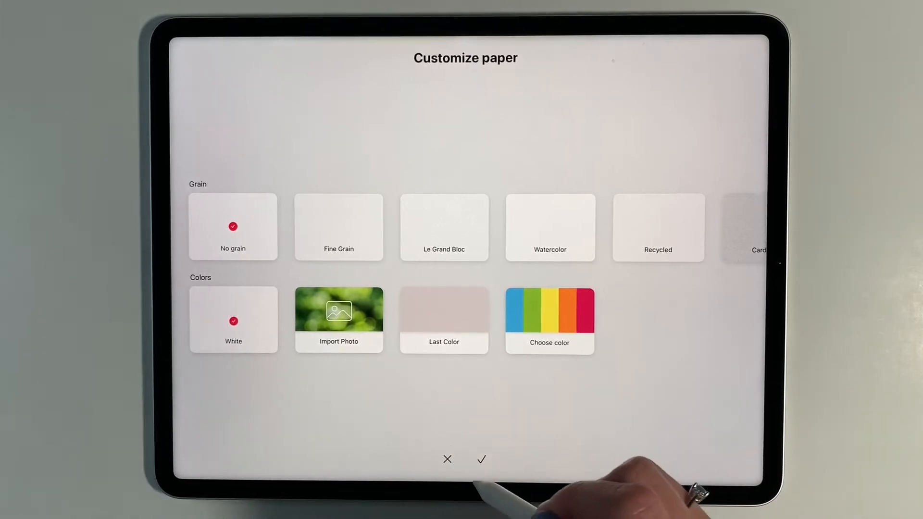
{"action": "left_click", "coordinate": [482, 460]}
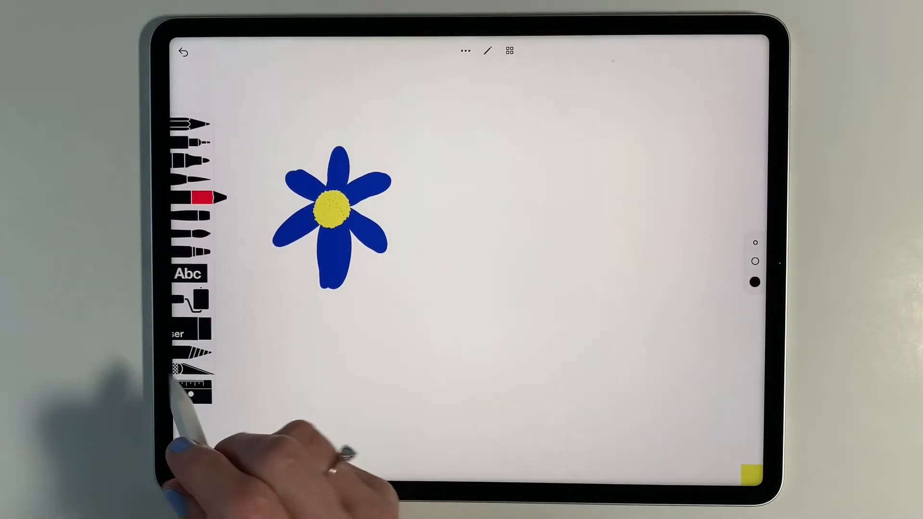
Choose the lasso tool to loop a freehand selection around the blue flower
{"action": "left_click", "coordinate": [191, 370]}
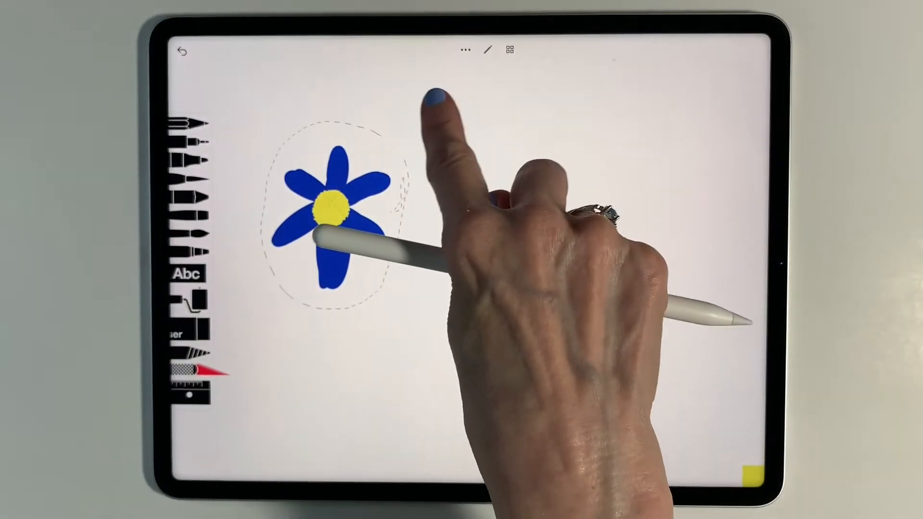
{"action": "mouse_move", "coordinate": [430, 106]}
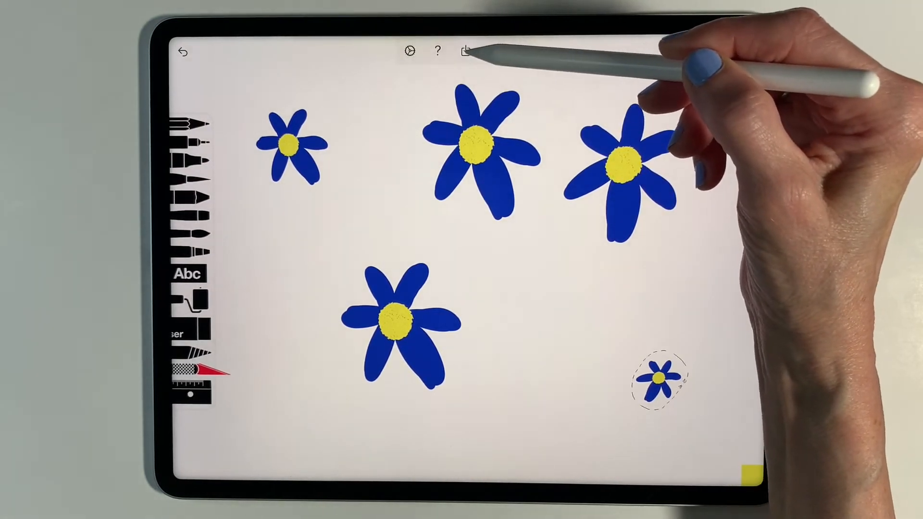
Add three more resized blue flower copies, totalling eight, then deselect
{"action": "left_click", "coordinate": [467, 51]}
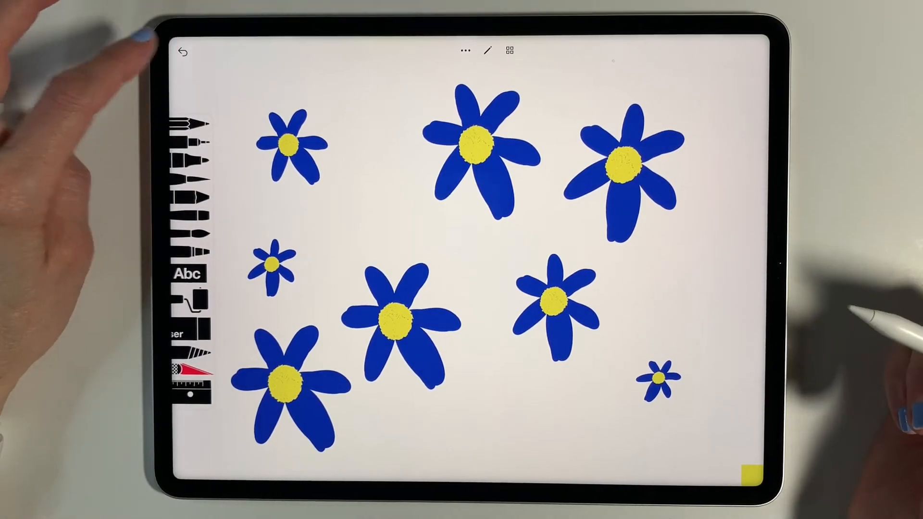
Clear the eight flowers and bring up the Symmetry / Line / Ruler guide menu
{"action": "left_click", "coordinate": [183, 52]}
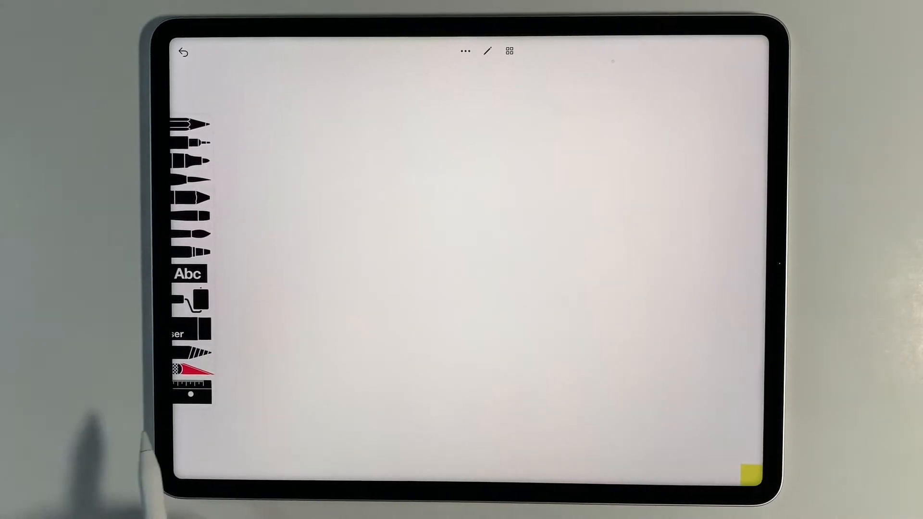
{"action": "left_click", "coordinate": [194, 377]}
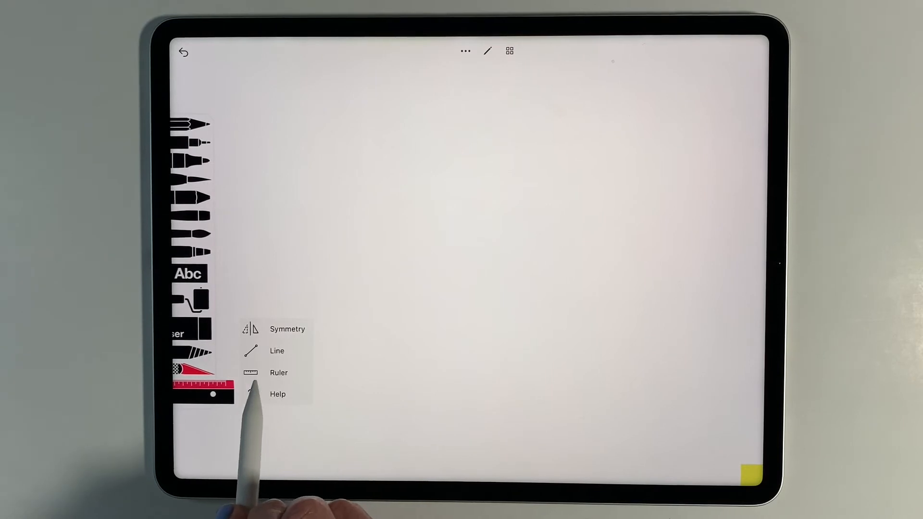
With the Line guide on, draw horizontal, vertical and diagonal dark blue lines
{"action": "left_click", "coordinate": [279, 373]}
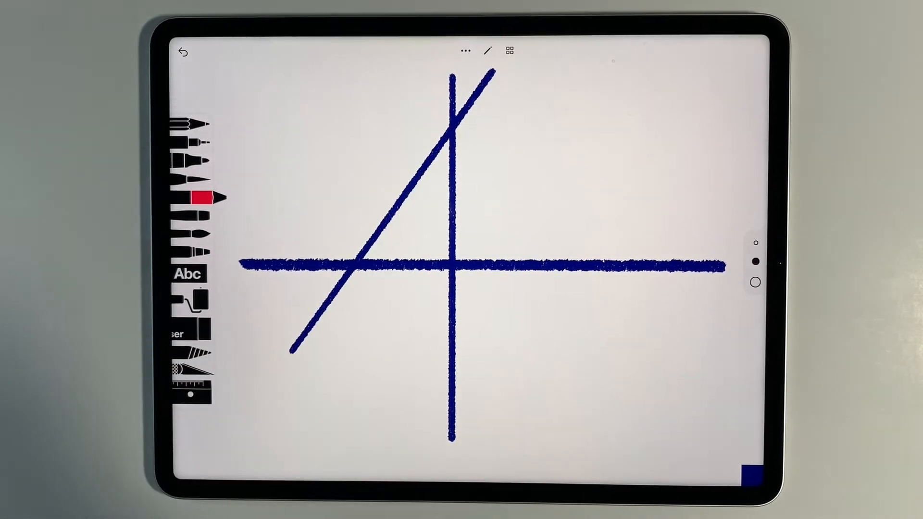
Draw a long near-horizontal red line and a short red connecting segment
{"action": "left_click", "coordinate": [196, 377]}
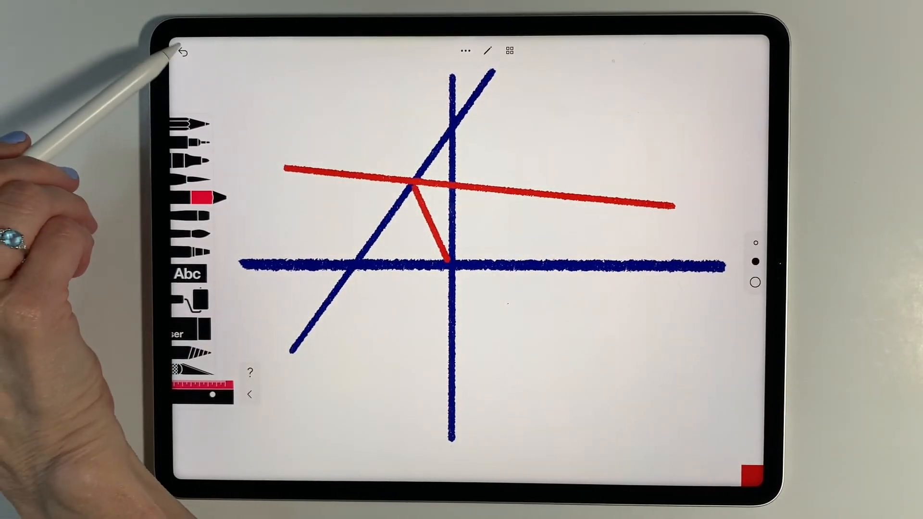
Undo the lines and turn on vertical Symmetry to draw a red heart
{"action": "left_click", "coordinate": [183, 51]}
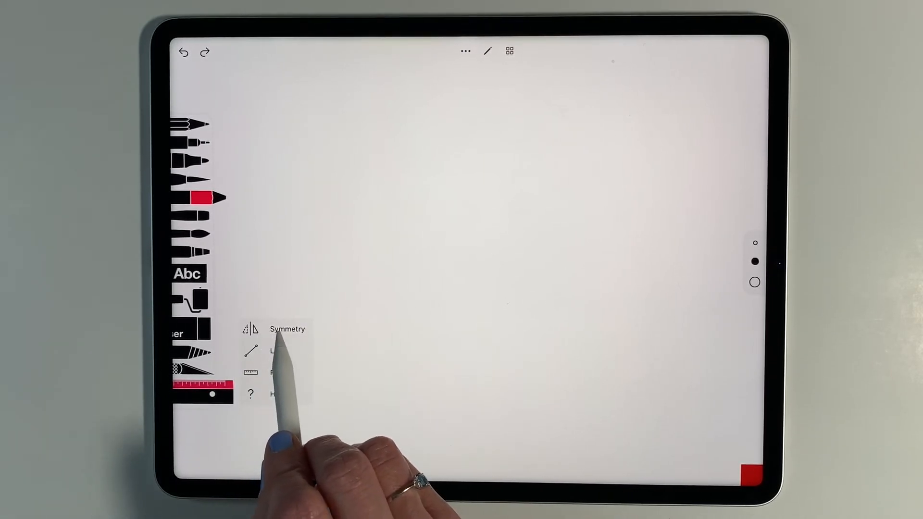
{"action": "left_click", "coordinate": [287, 328]}
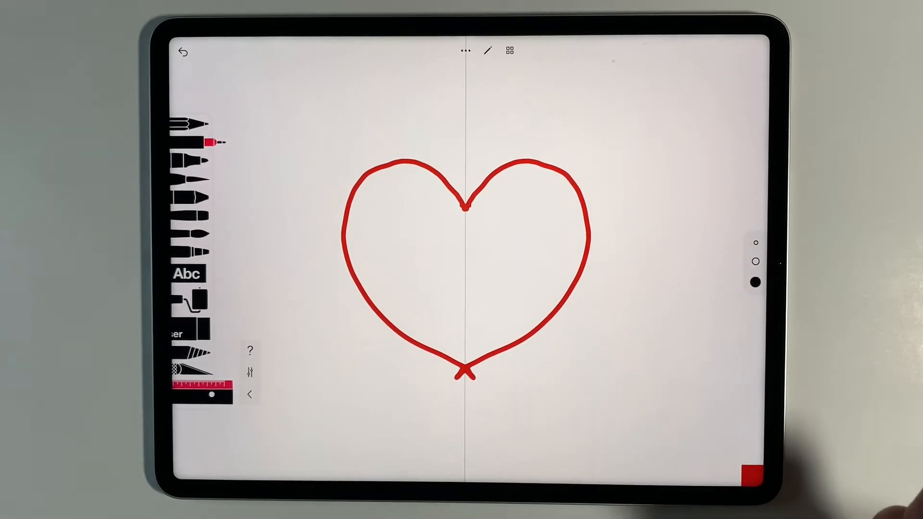
Clear the heart, sketch black rings near the top, and undo the latest one
{"action": "left_click", "coordinate": [183, 52]}
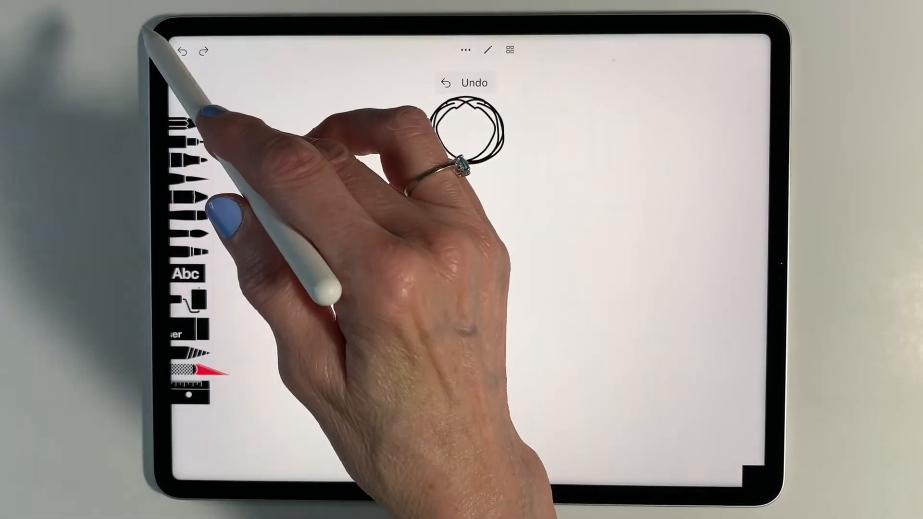
Undo the last ring and draw petal loops with four-way horizontal/vertical symmetry
{"action": "left_click", "coordinate": [466, 83]}
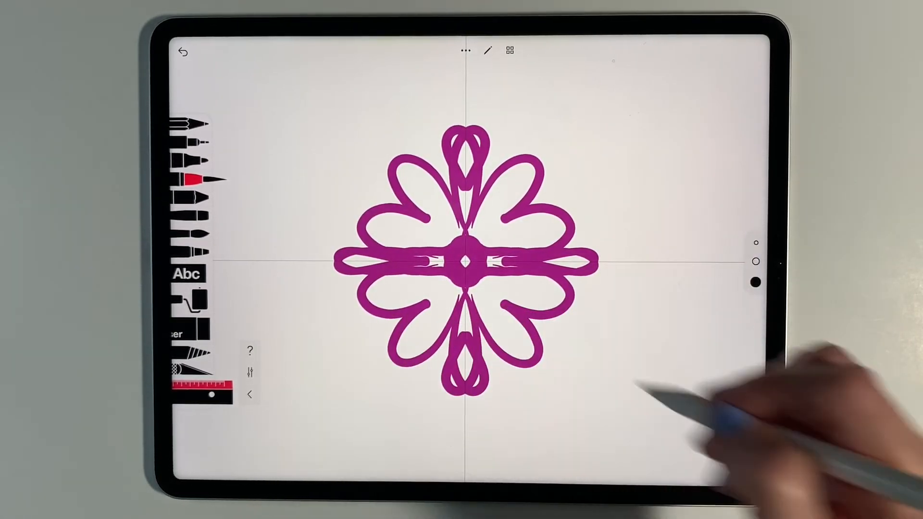
{"action": "left_click", "coordinate": [757, 282]}
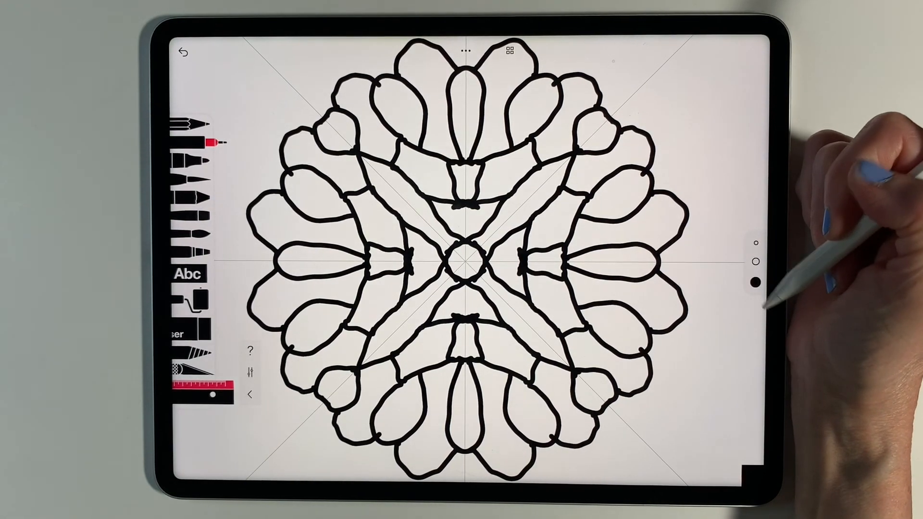
{"action": "mouse_move", "coordinate": [676, 265]}
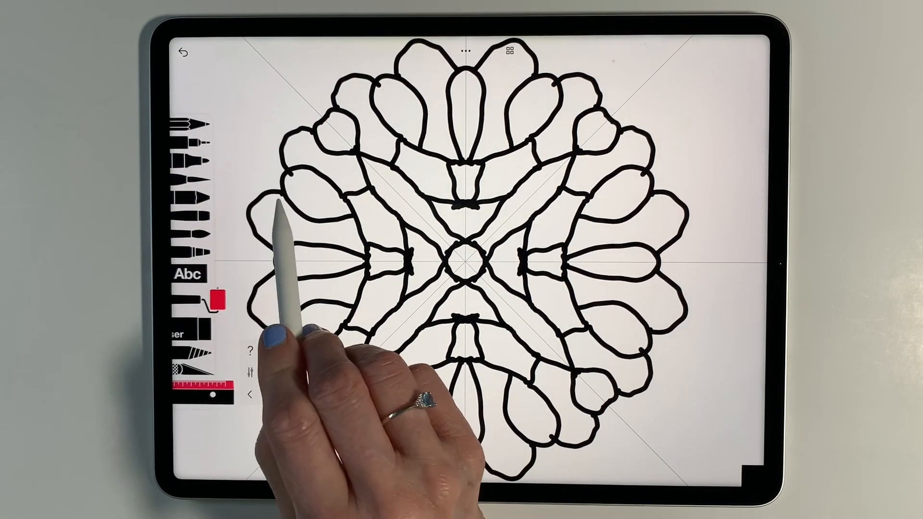
Roller-fill several lower and right mandala petals with pink and purple textures
{"action": "left_click", "coordinate": [185, 278]}
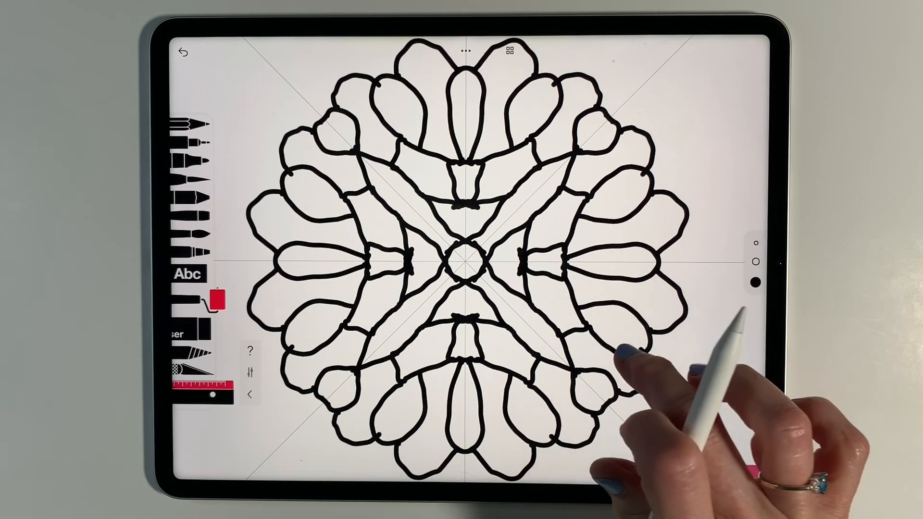
{"action": "left_click", "coordinate": [612, 318]}
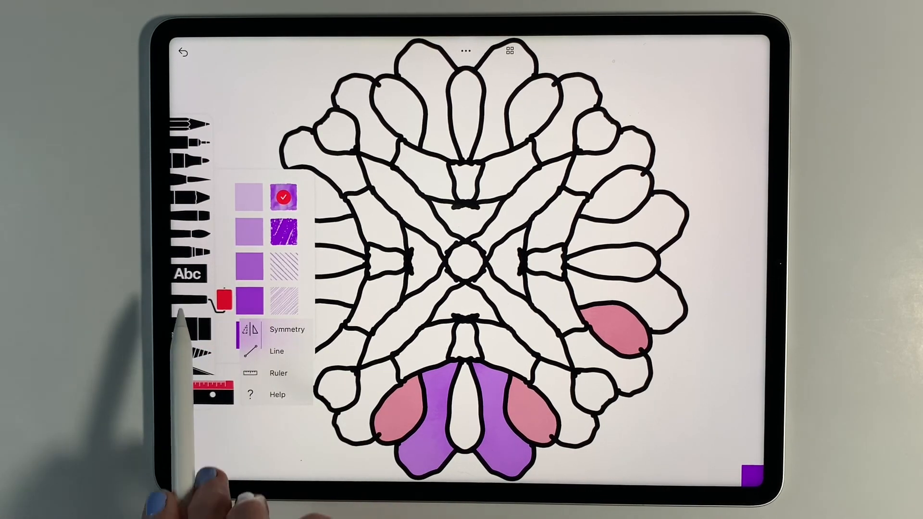
Close the roller textures and browse the Abc tool's fonts and purple shapes
{"action": "left_click", "coordinate": [189, 275]}
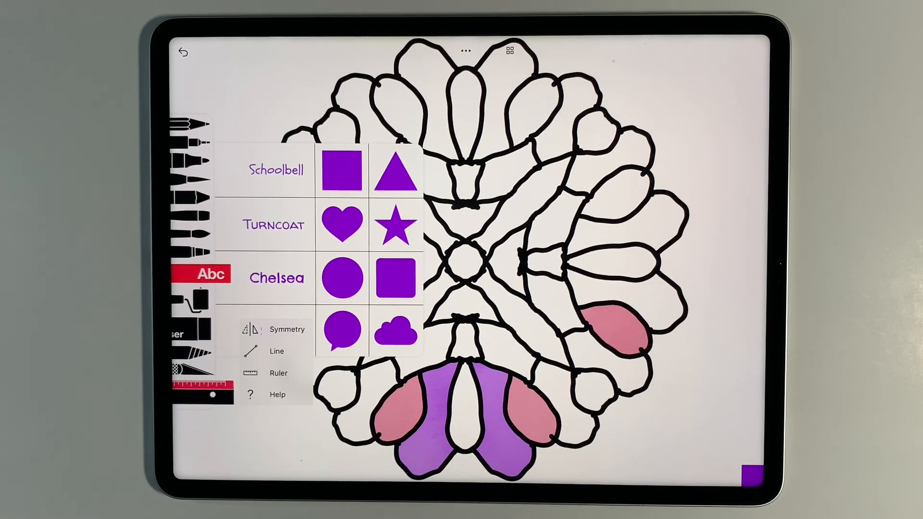
{"action": "mouse_move", "coordinate": [65, 400]}
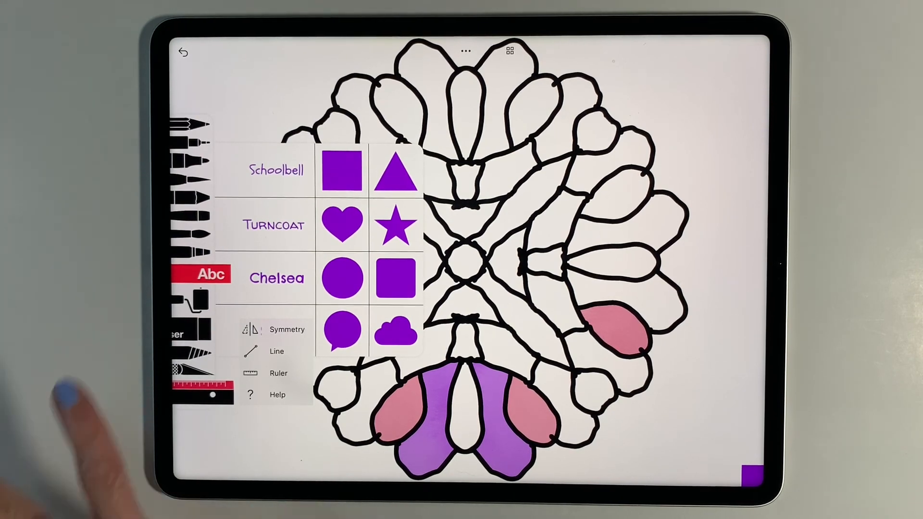